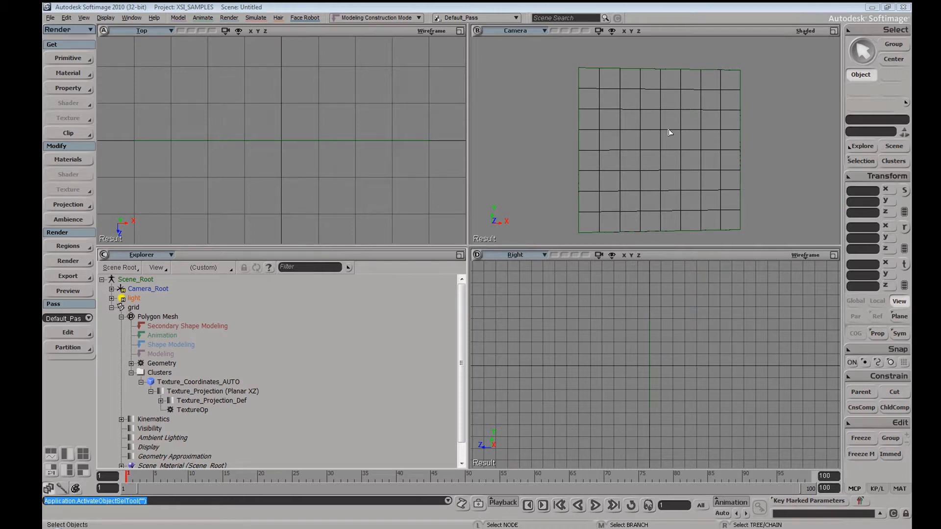
pyautogui.moveTo(624, 82)
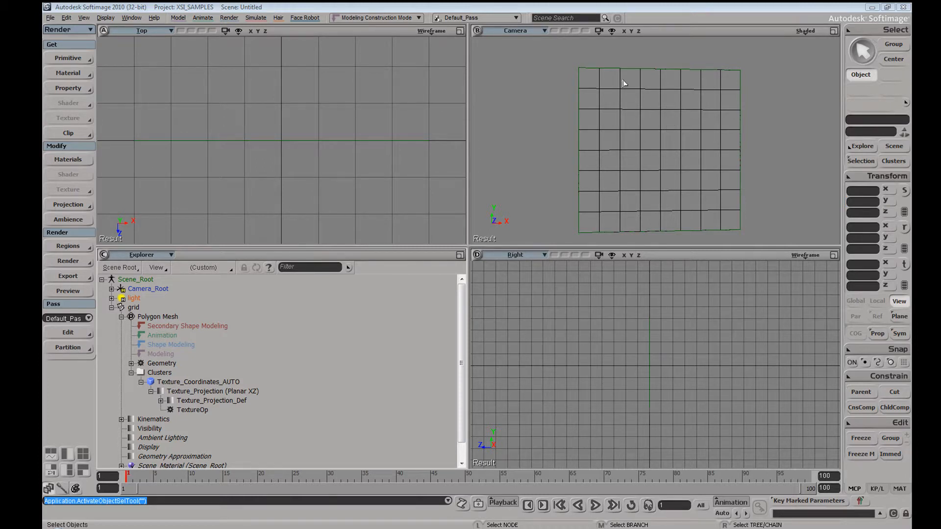
pyautogui.moveTo(632, 93)
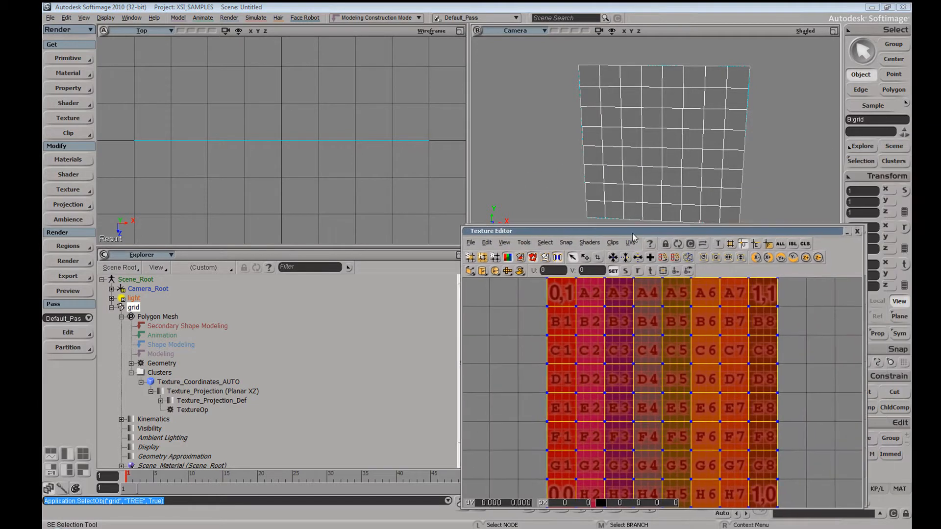
# - Switch the camera viewport to Textured display and dolly back to frame the whole checker grid
pyautogui.click(805, 30)
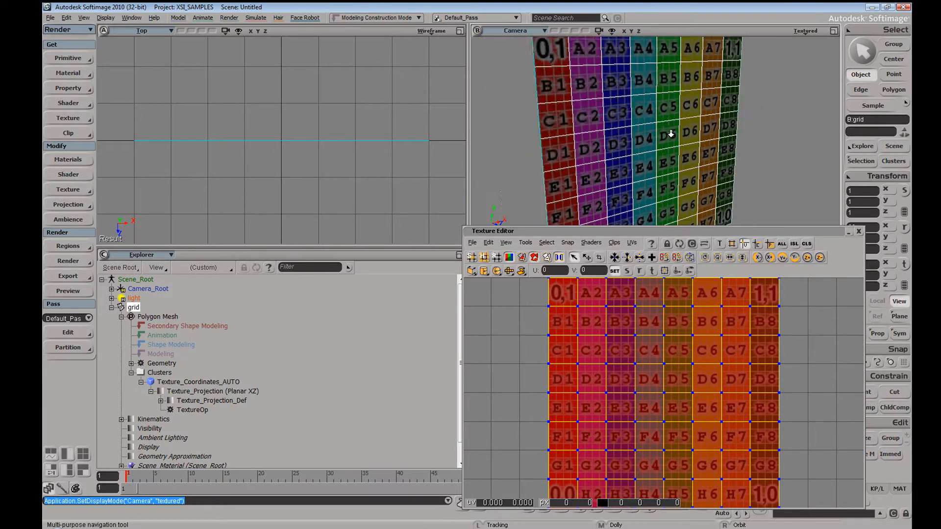
pyautogui.moveTo(670, 135); pyautogui.dragTo(653, 119)
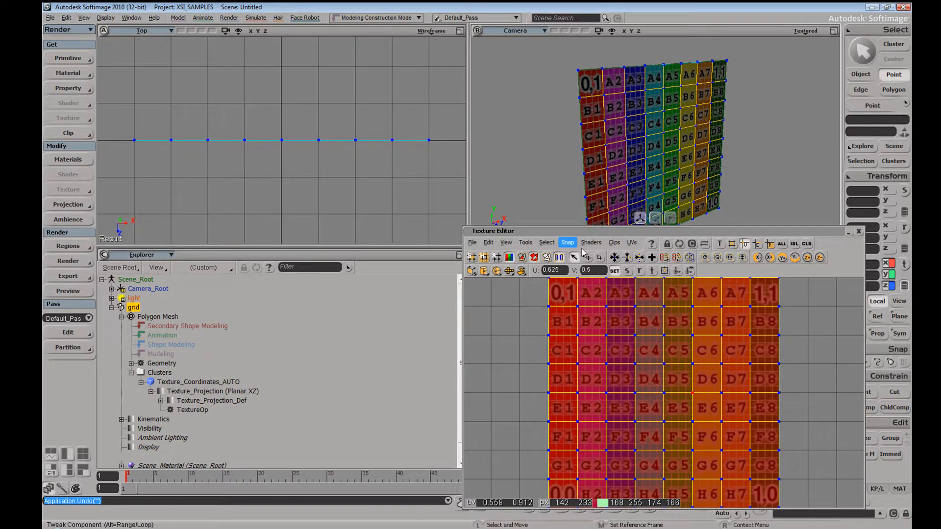
pyautogui.click(192, 409)
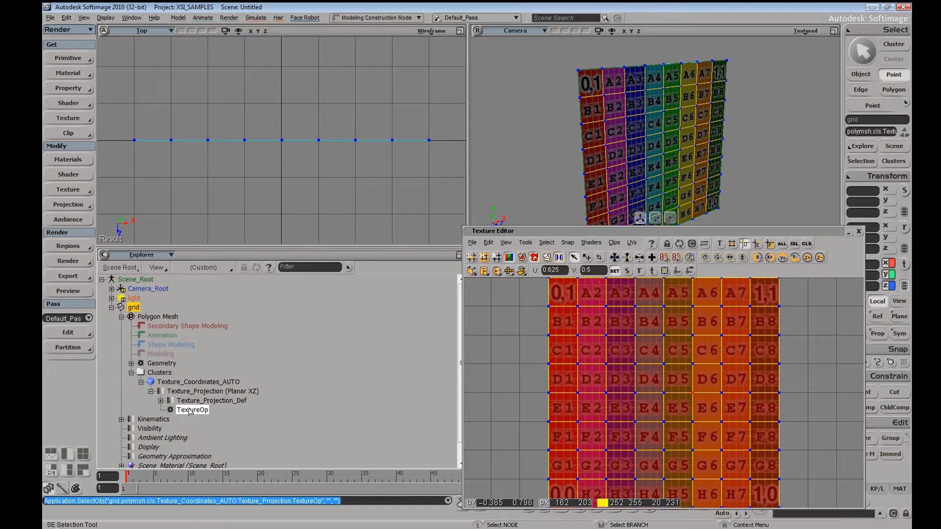
pyautogui.moveTo(192, 409)
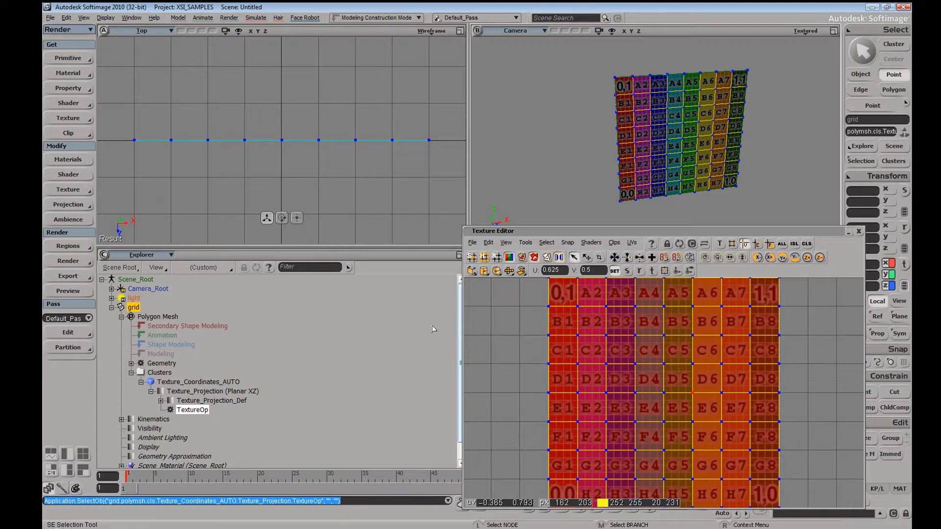
pyautogui.moveTo(174, 365)
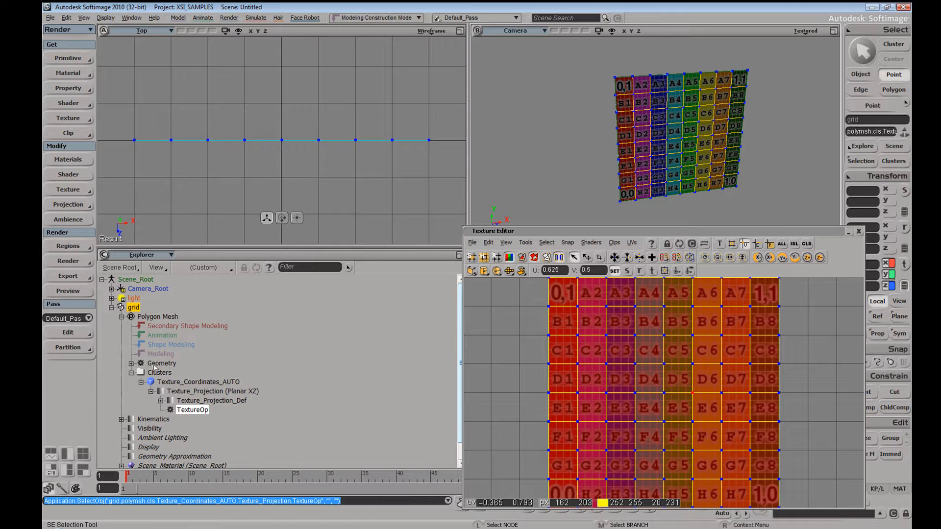
# - In the grid's Geometry page, stretch U length to about 17 and V length to about 17.9 to watch the texture stretch
pyautogui.click(161, 364)
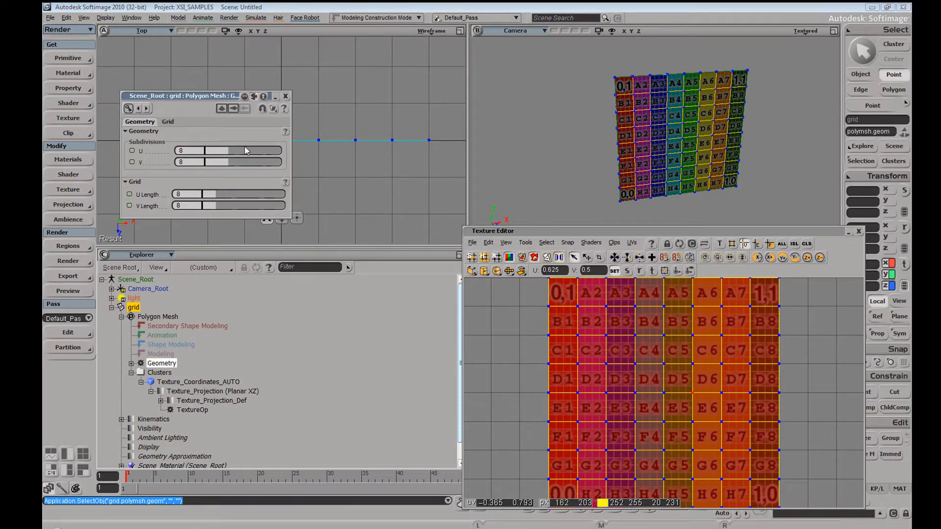
pyautogui.moveTo(204, 194); pyautogui.dragTo(240, 194)
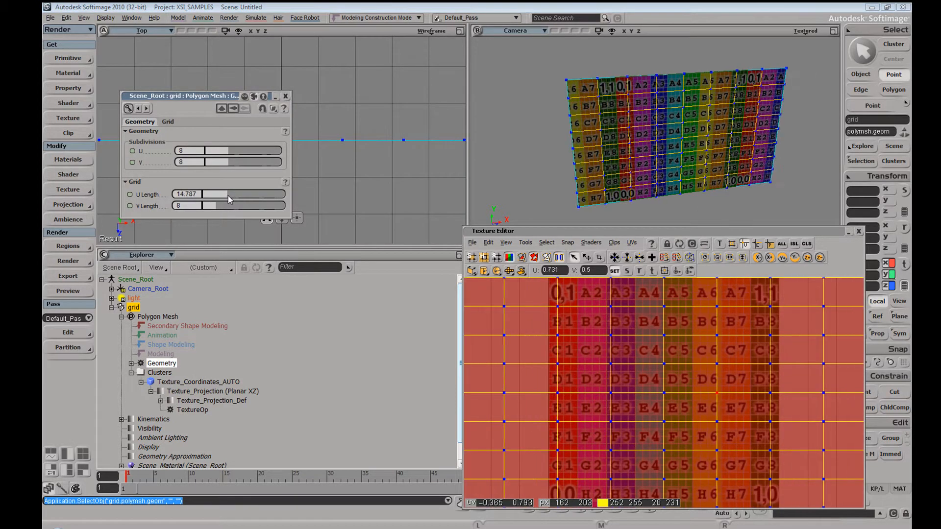
pyautogui.moveTo(210, 194); pyautogui.dragTo(236, 194)
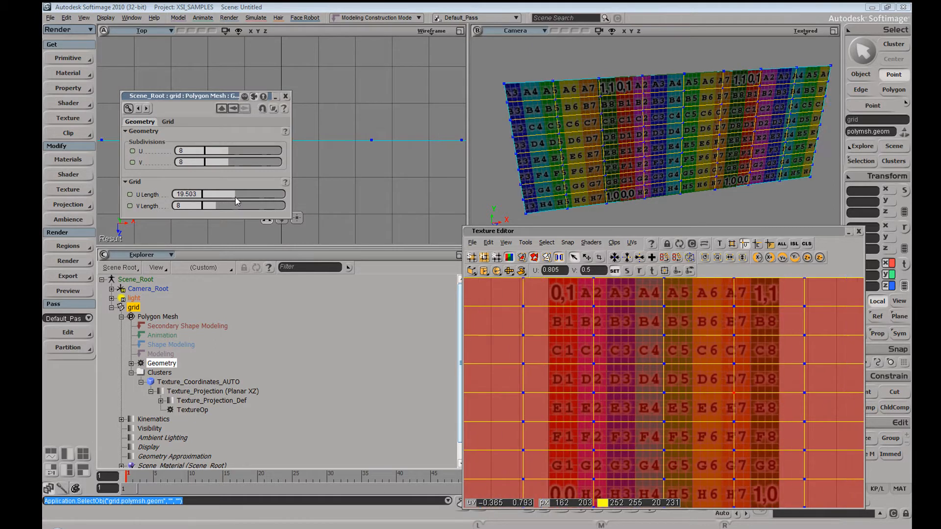
pyautogui.moveTo(235, 194); pyautogui.dragTo(222, 194)
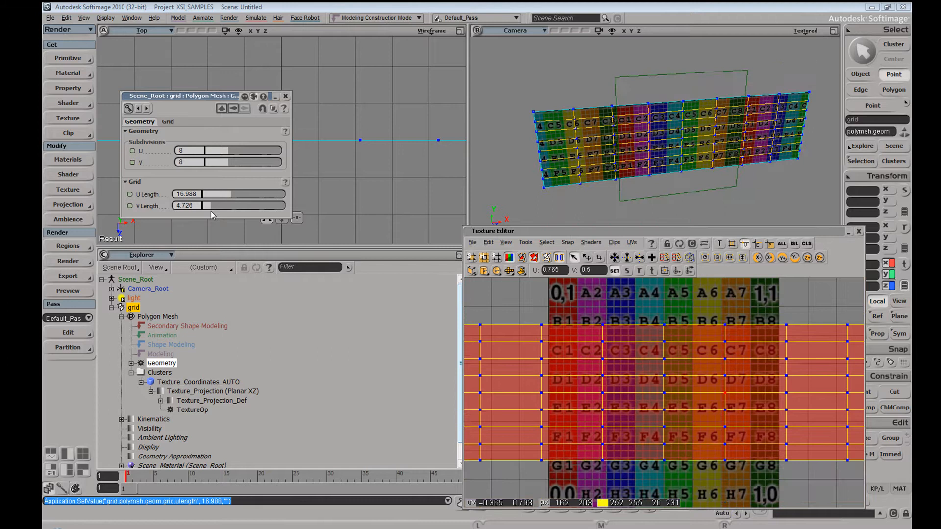
pyautogui.moveTo(204, 206); pyautogui.dragTo(215, 205)
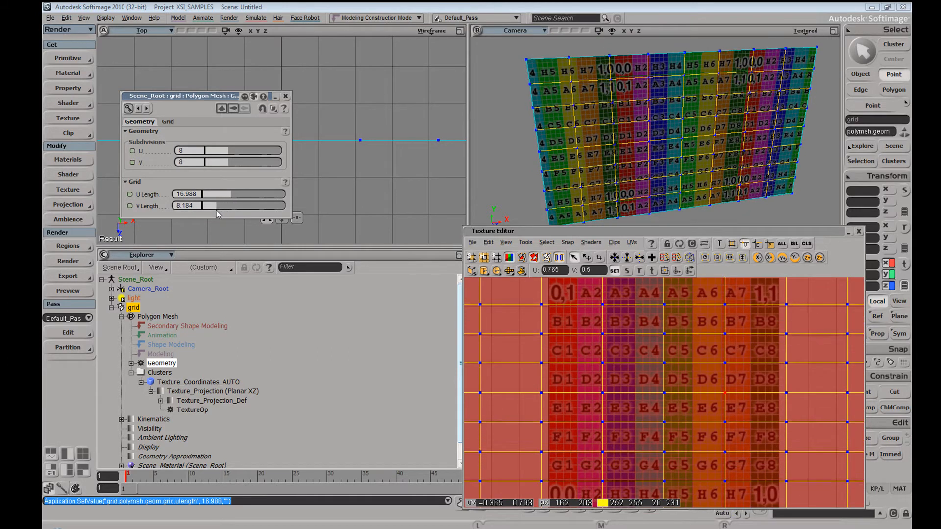
pyautogui.moveTo(192, 205); pyautogui.dragTo(240, 205)
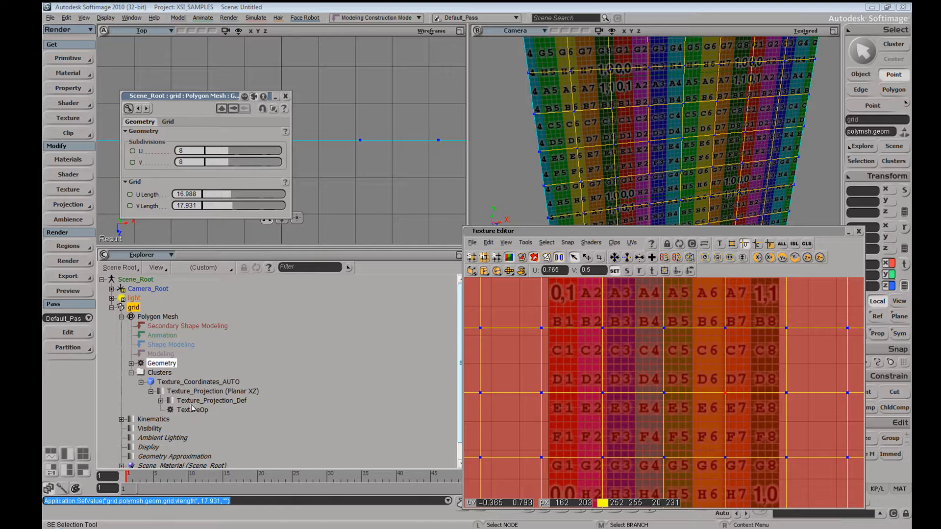
pyautogui.moveTo(192, 412)
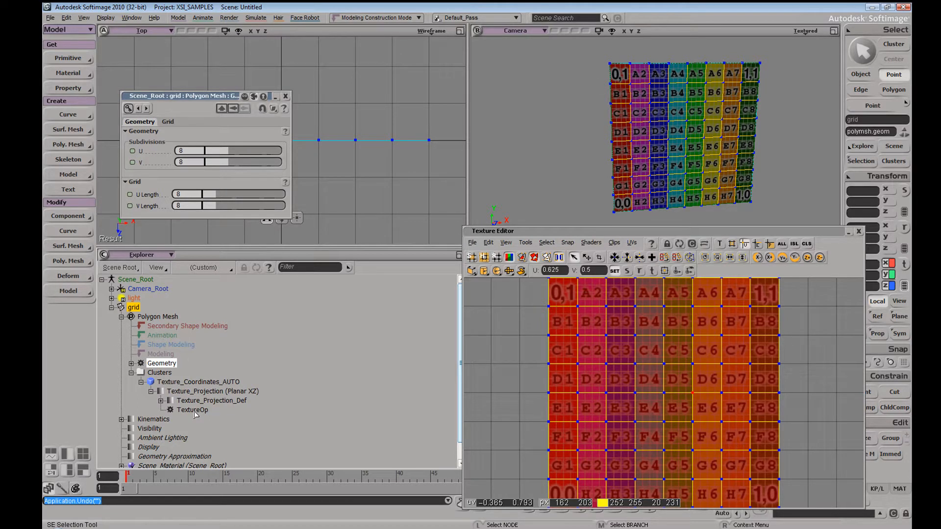
pyautogui.moveTo(192, 410)
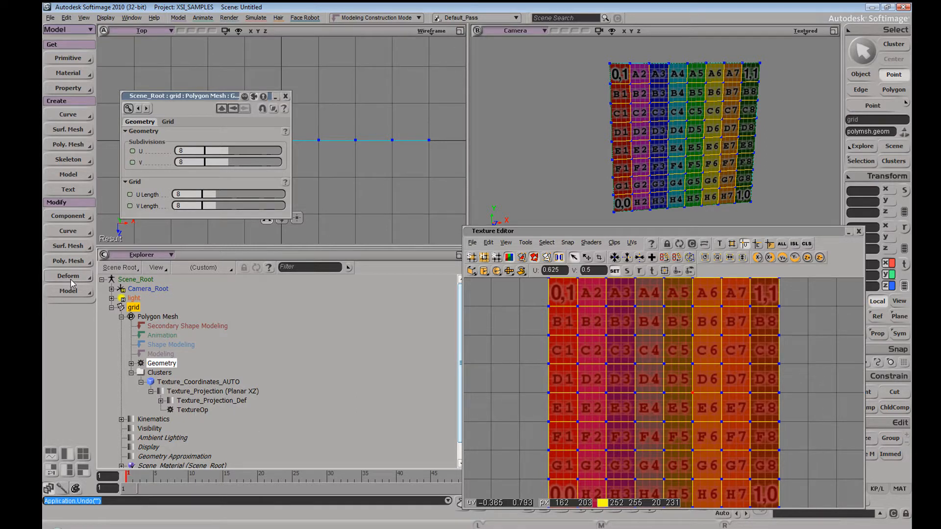
# - Apply a Twist deformation (90 degrees, X axis) to the grid from Model > Deform
pyautogui.click(67, 276)
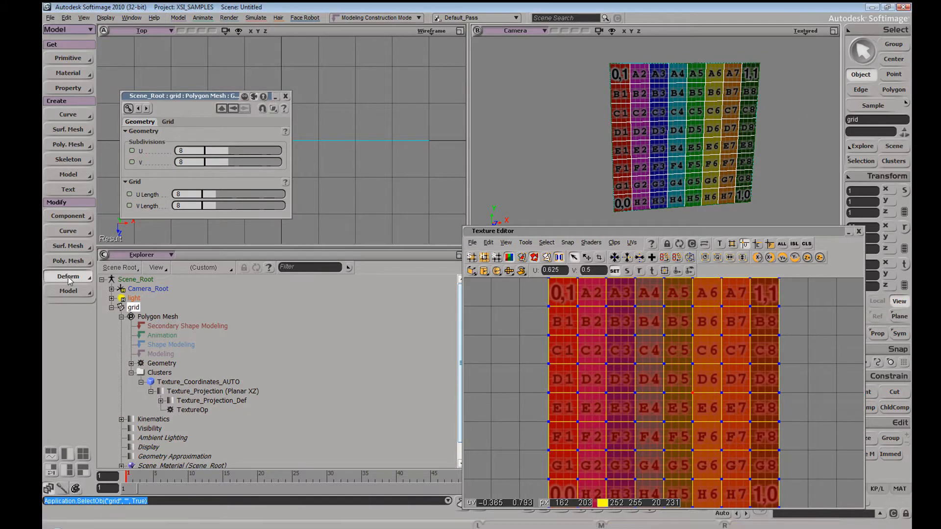
pyautogui.click(67, 276)
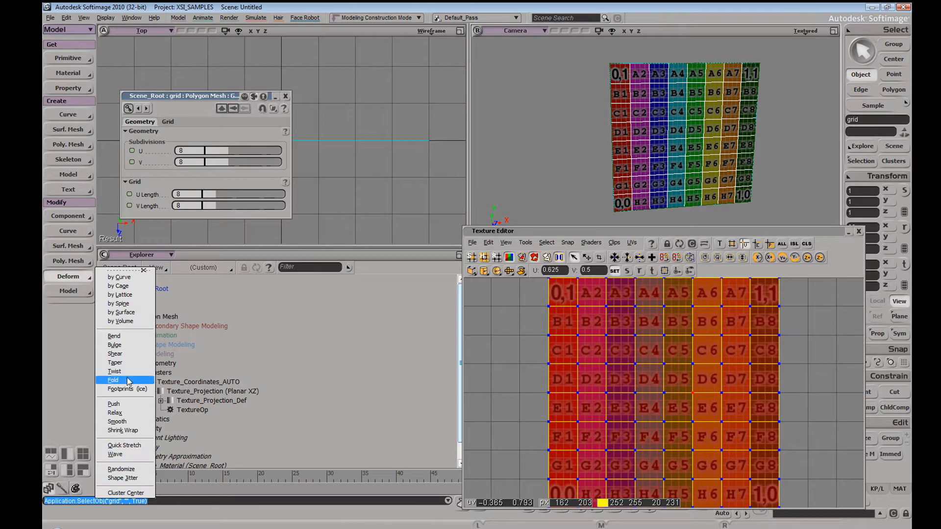
pyautogui.click(114, 371)
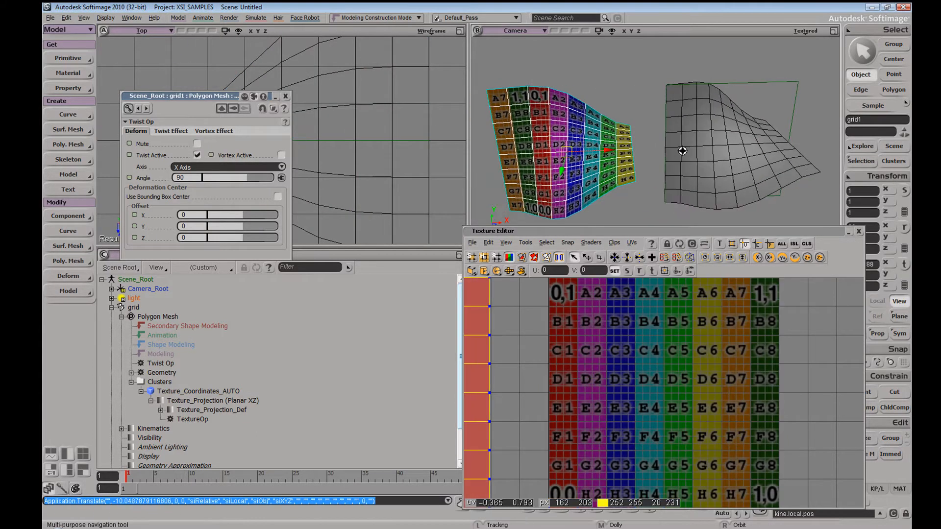
pyautogui.click(591, 162)
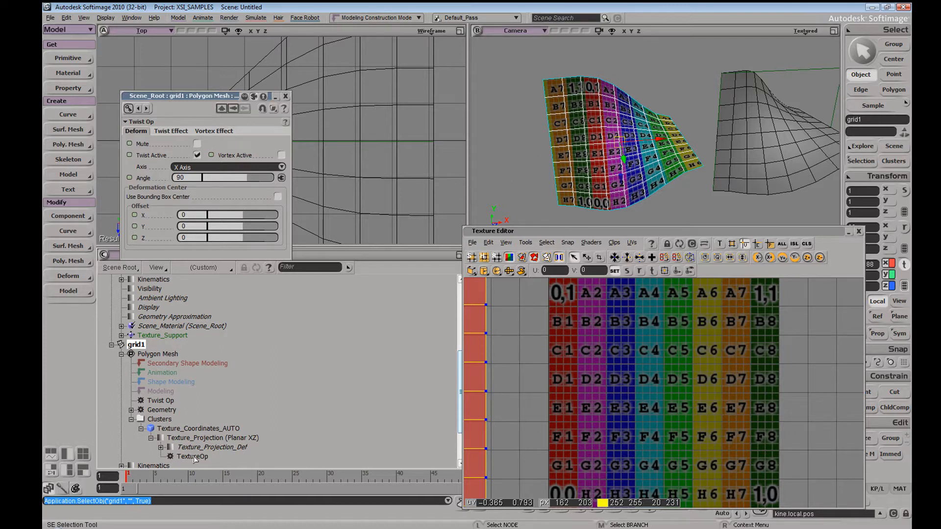
pyautogui.moveTo(192, 457)
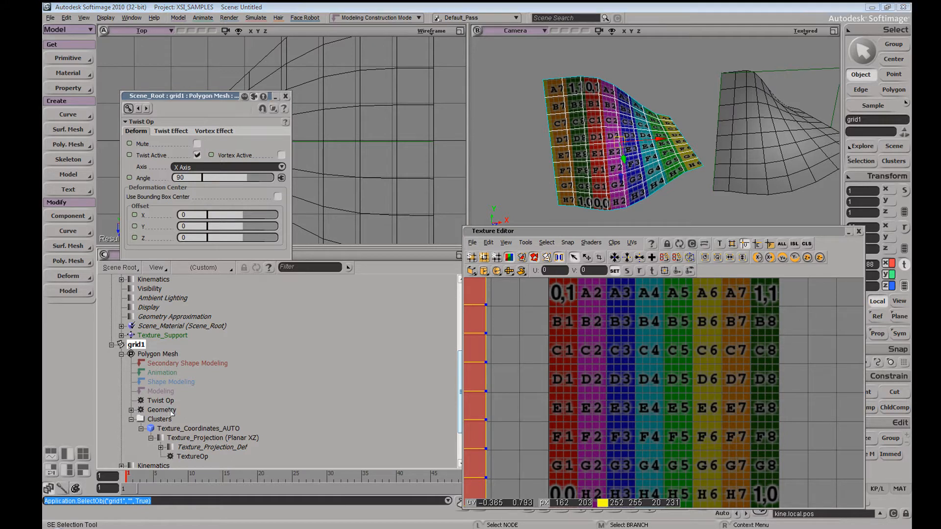
# - In grid1's Geometry page, stretch U length to about 12.6, then undo back to 8
pyautogui.click(162, 409)
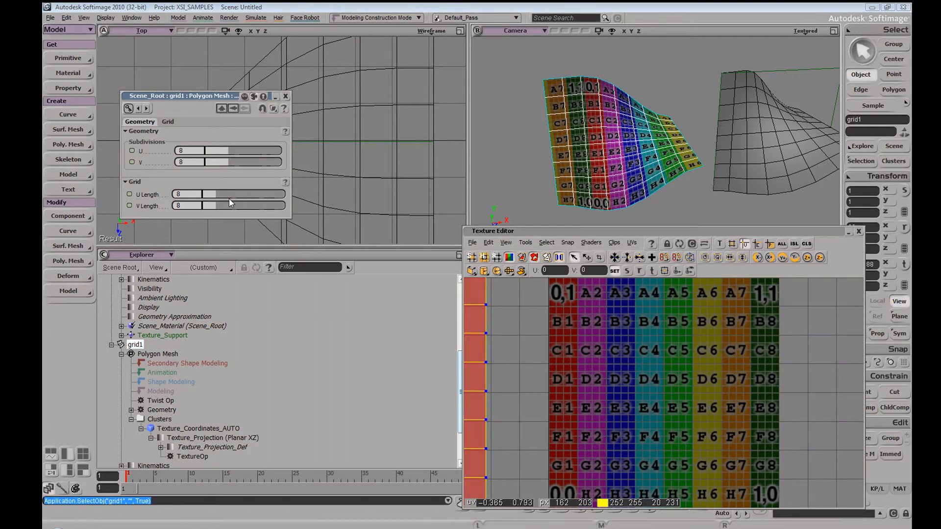
pyautogui.moveTo(204, 194); pyautogui.dragTo(226, 194)
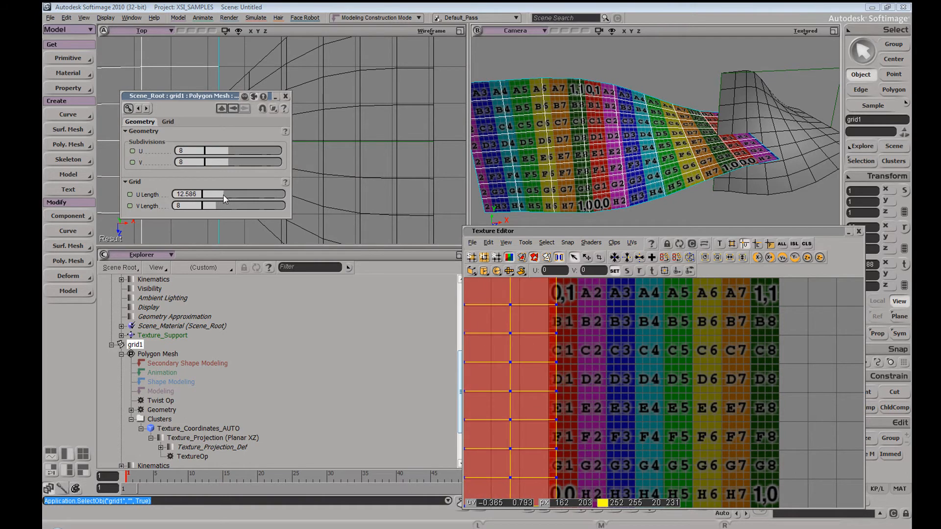
pyautogui.moveTo(223, 194); pyautogui.dragTo(215, 194)
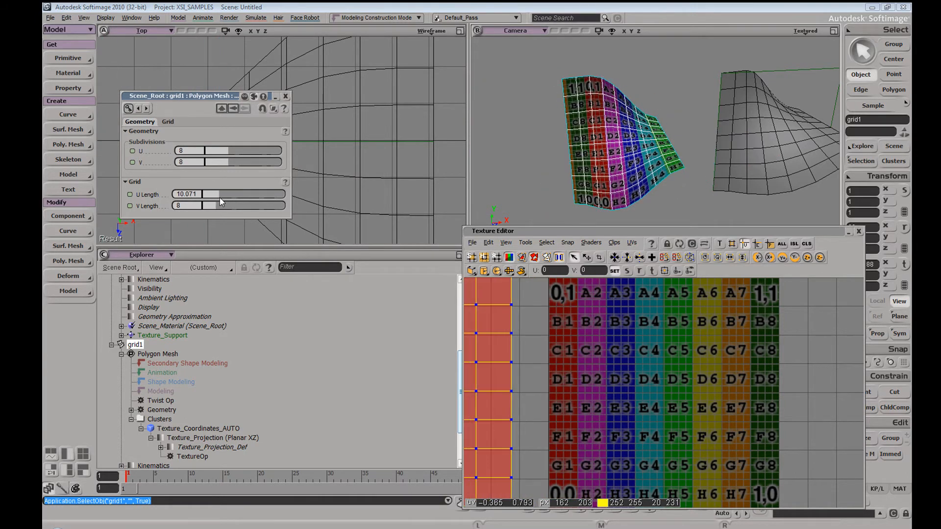
pyautogui.press('ctrl+z')
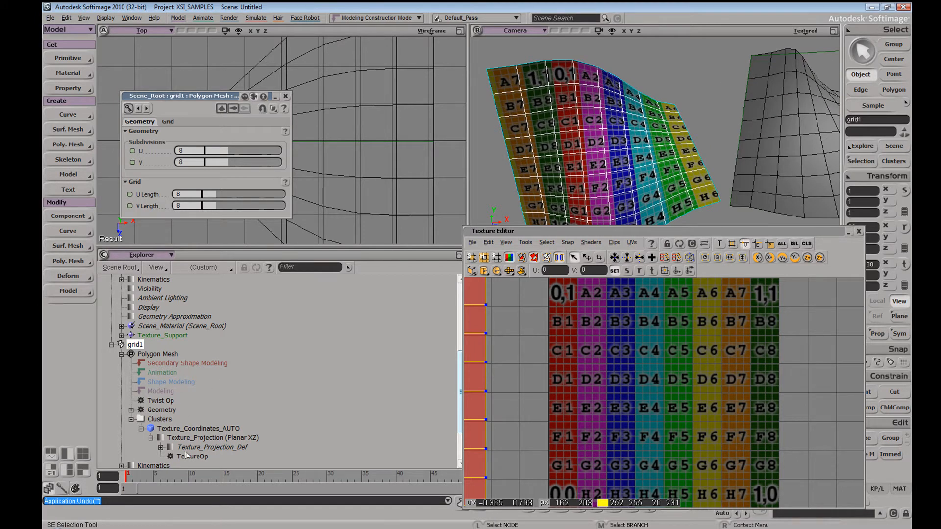
# - Reorder grid1's stack so TextureOp sits after Twist Op, clear the selection, then reselect grid1
pyautogui.click(192, 457)
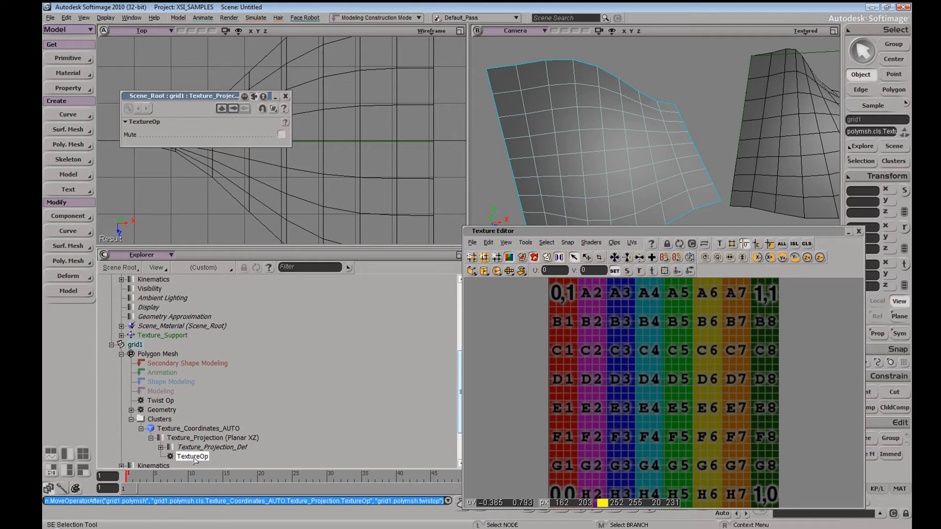
pyautogui.moveTo(192, 456)
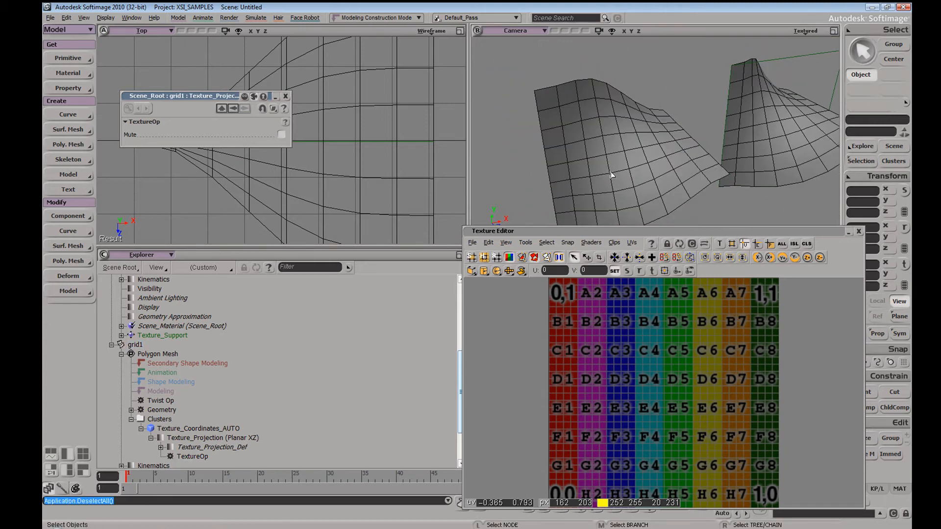
pyautogui.click(611, 139)
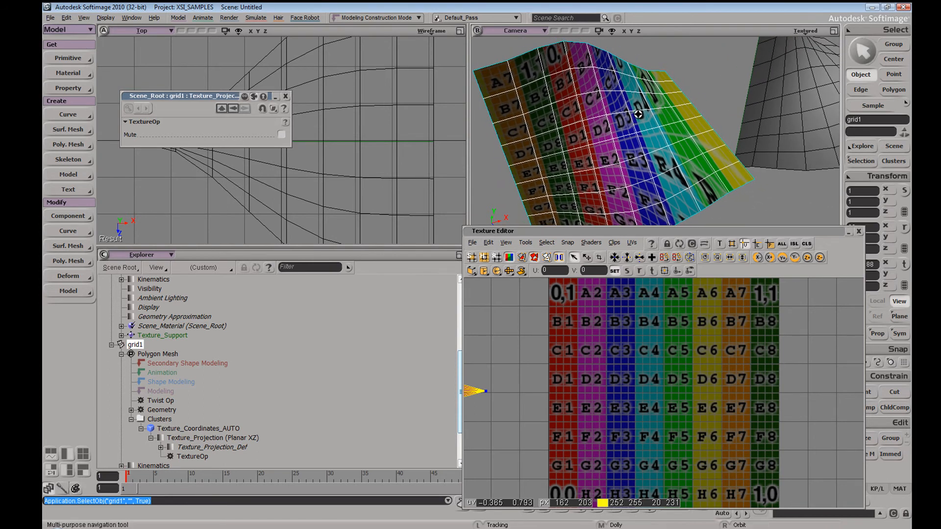
pyautogui.click(158, 399)
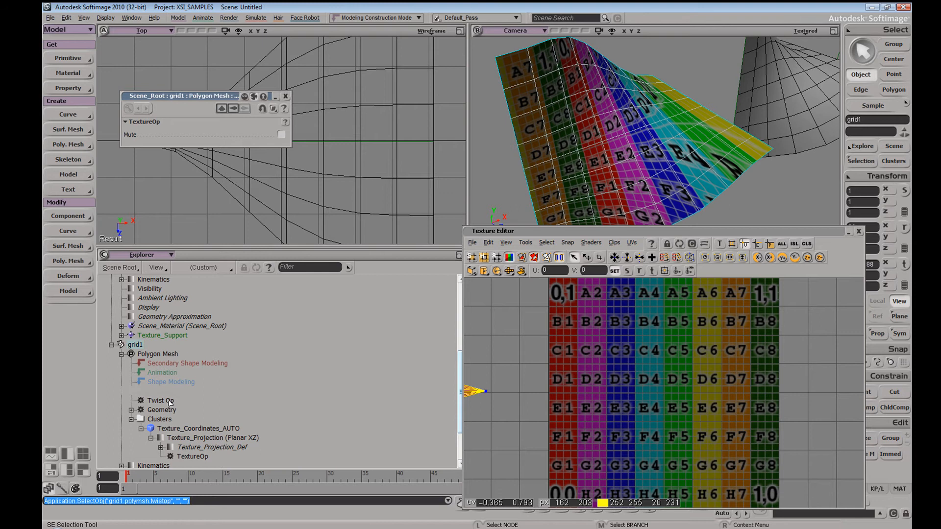
# - Lower grid1's Twist Op angle to about 65.7 degrees, then reselect the grid1 branch
pyautogui.click(158, 400)
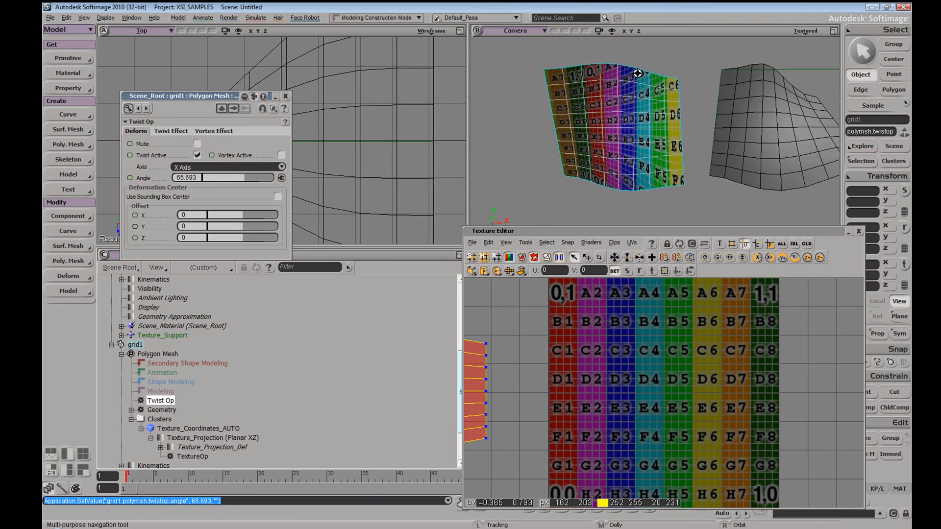
pyautogui.click(134, 344)
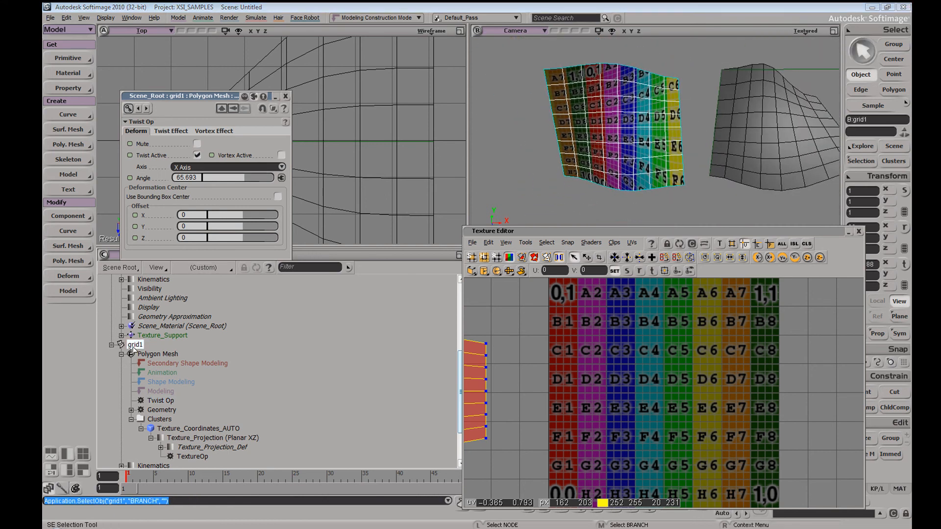